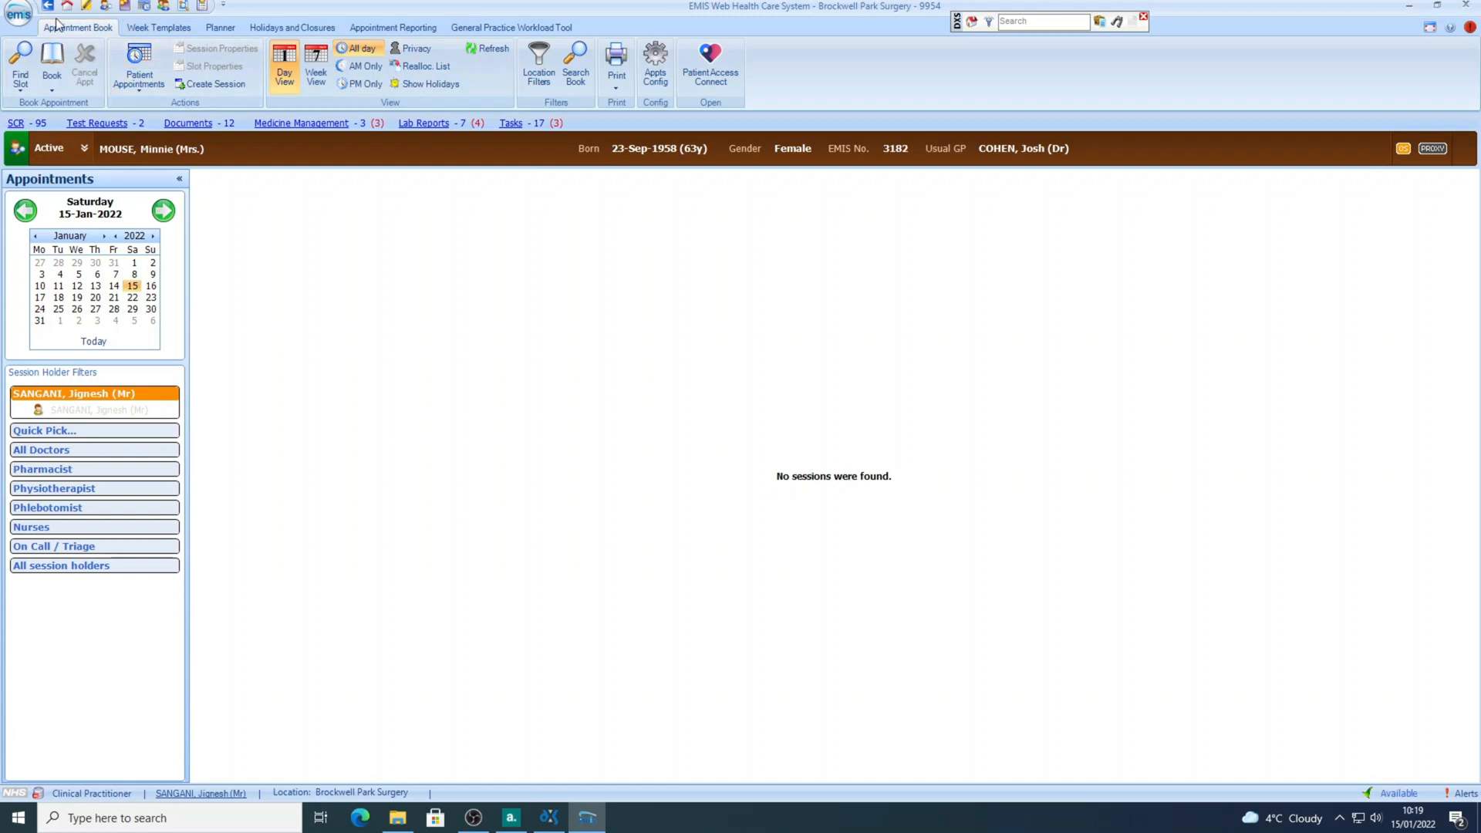
mouse_move(66, 6)
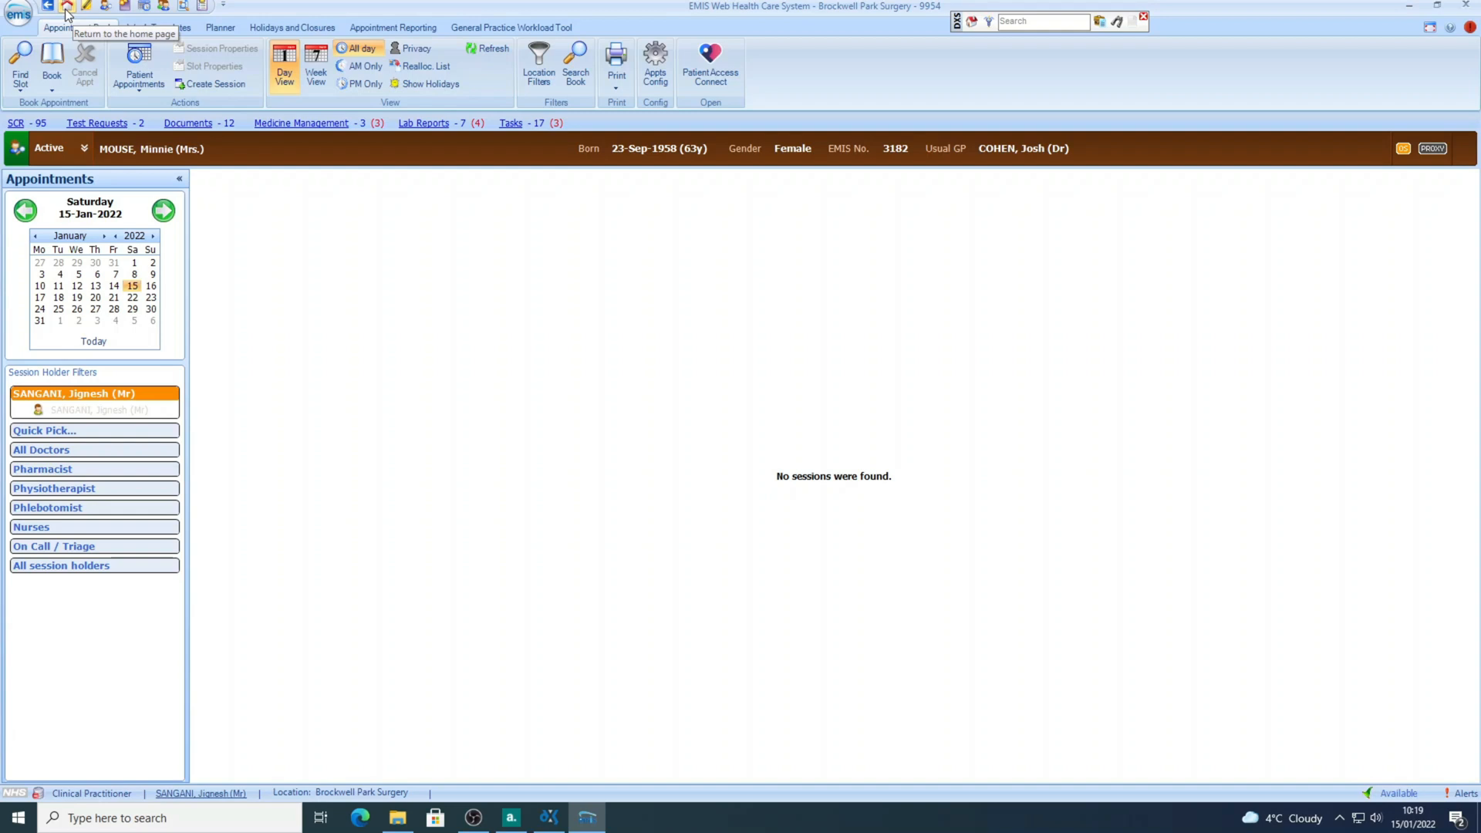
Step: Reach the patient's medication list from Home, then open and cancel the Add a Drug form
click(66, 5)
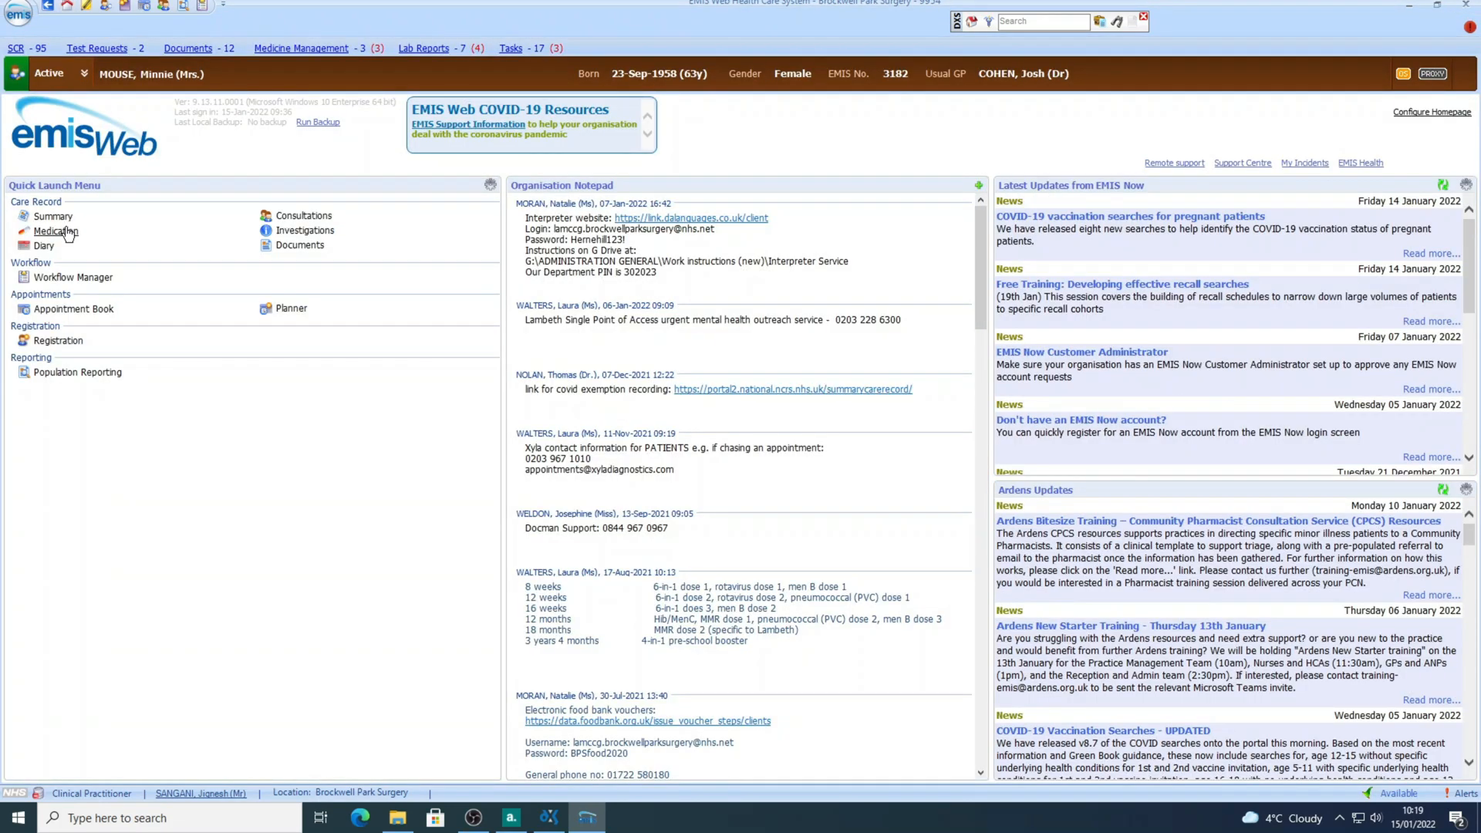
click(55, 231)
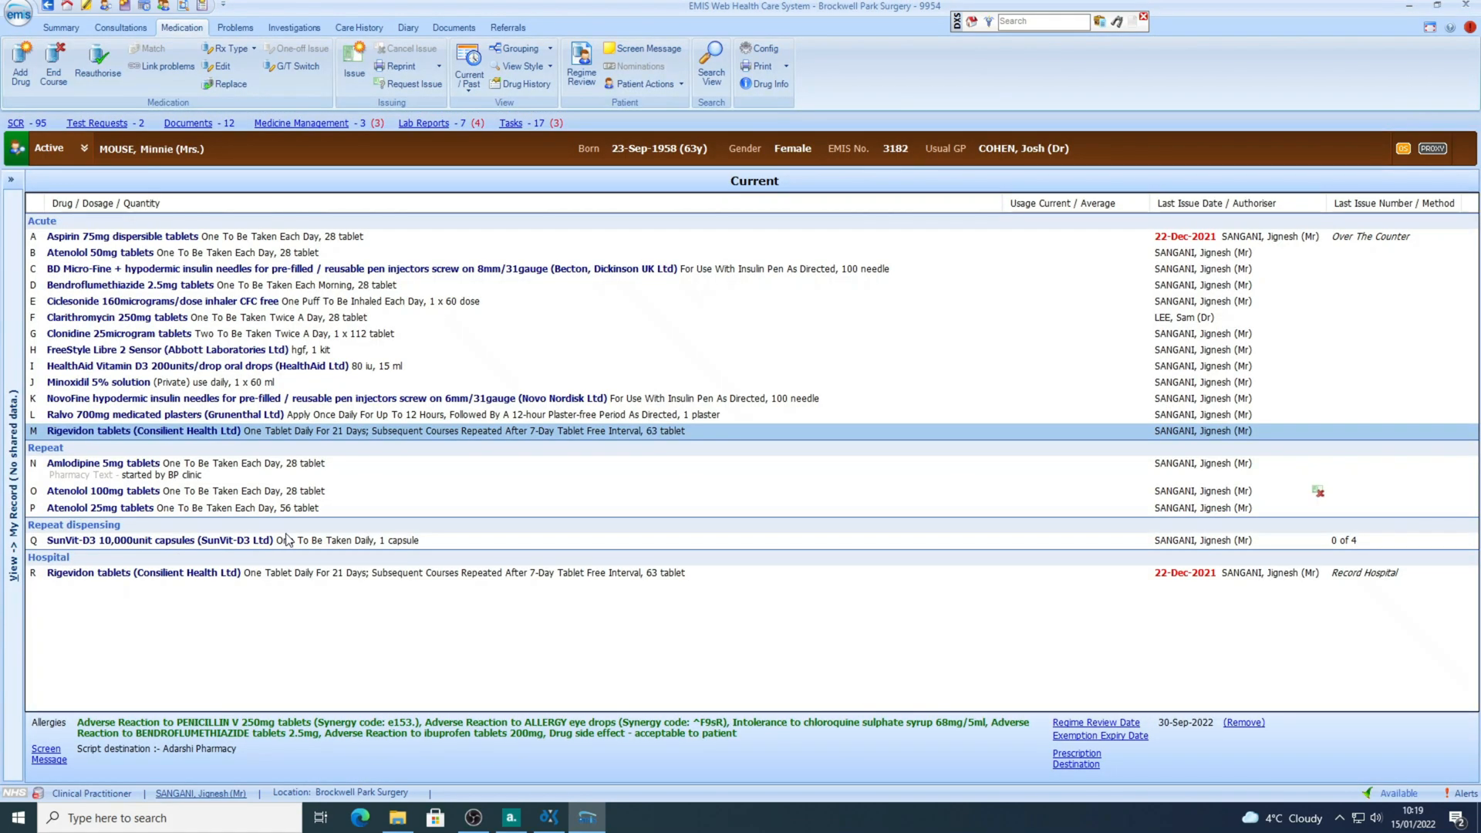
mouse_move(20, 71)
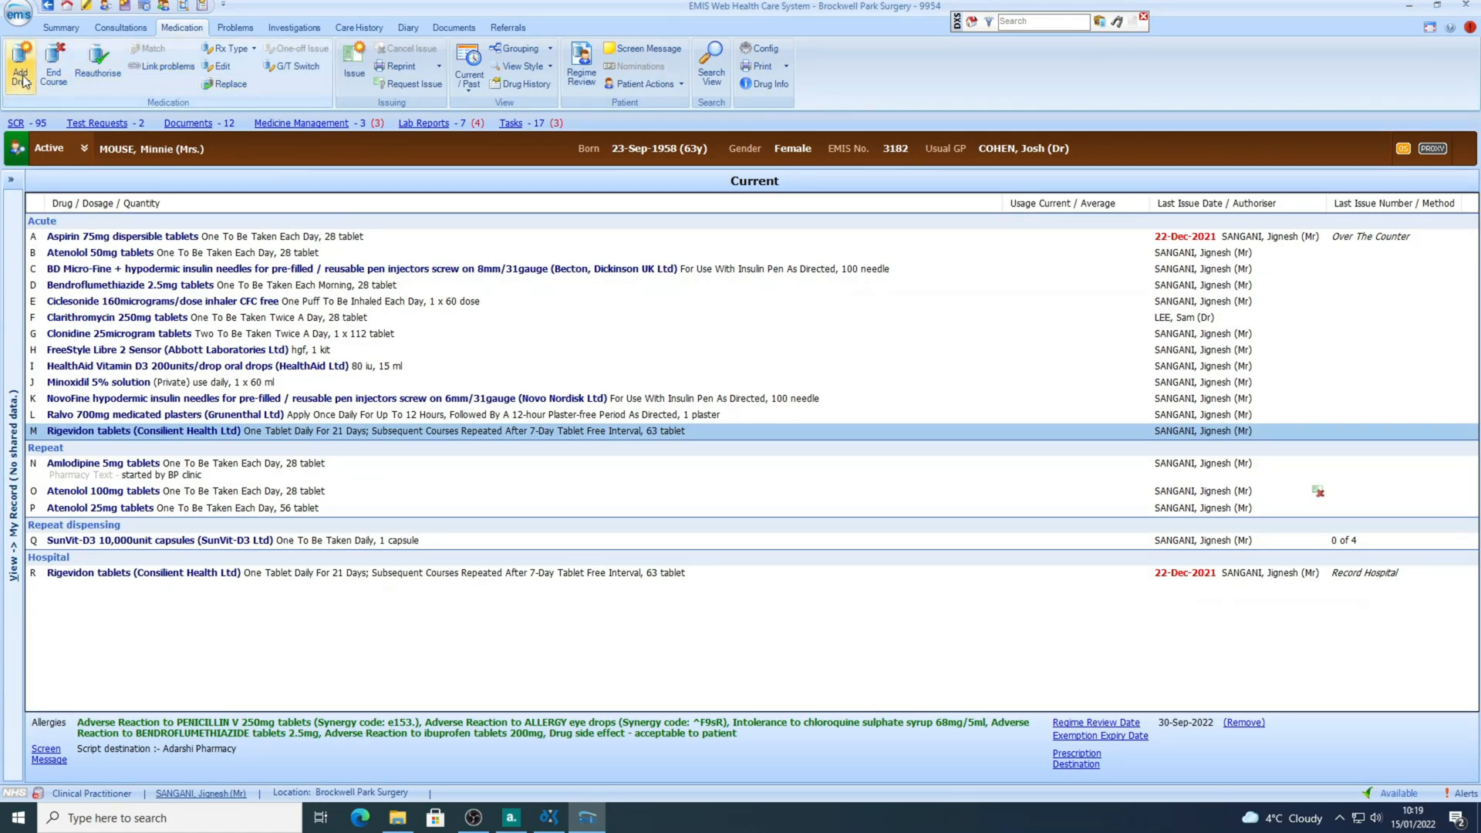
click(21, 68)
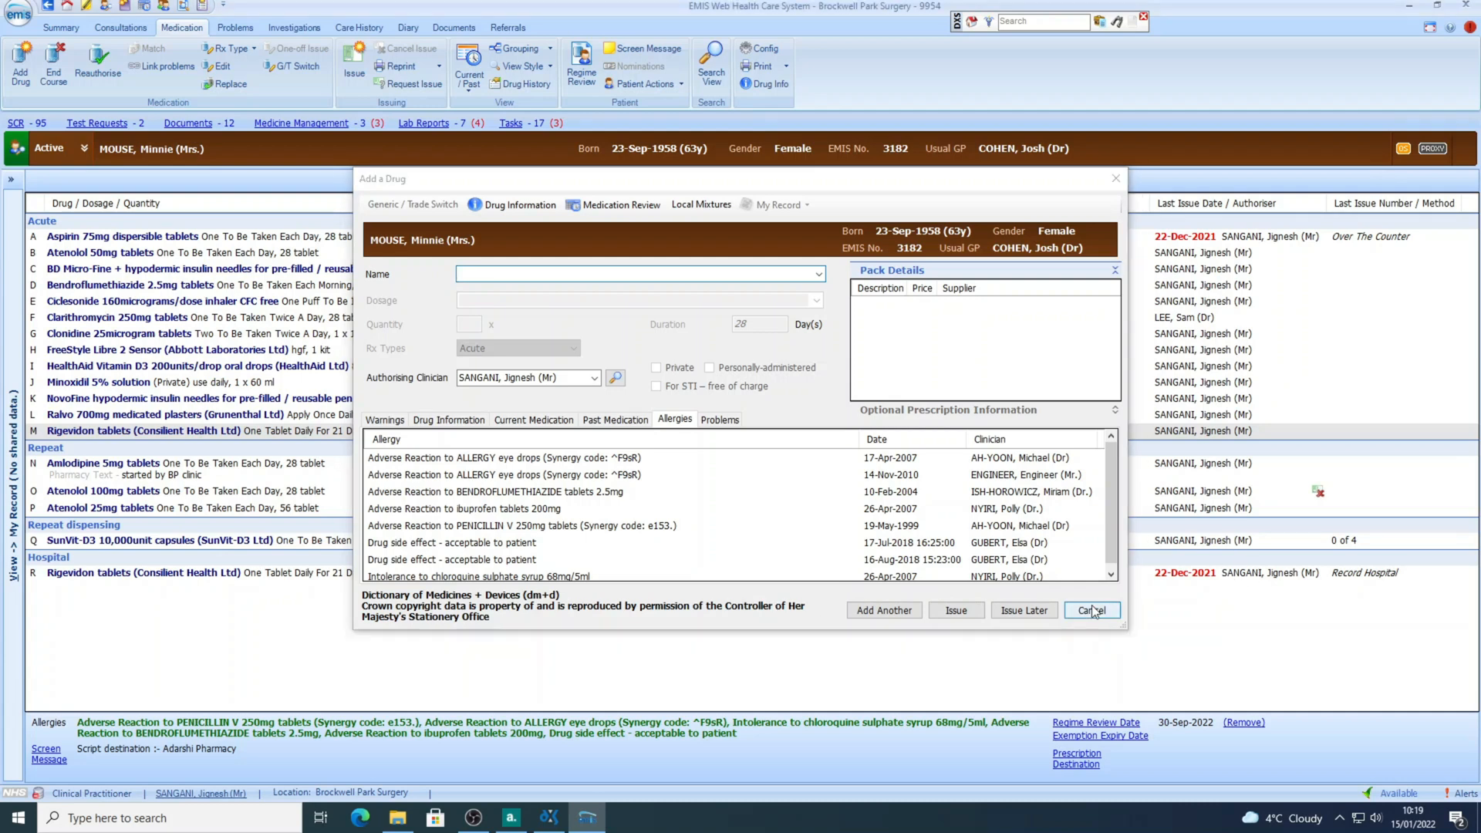
click(1090, 609)
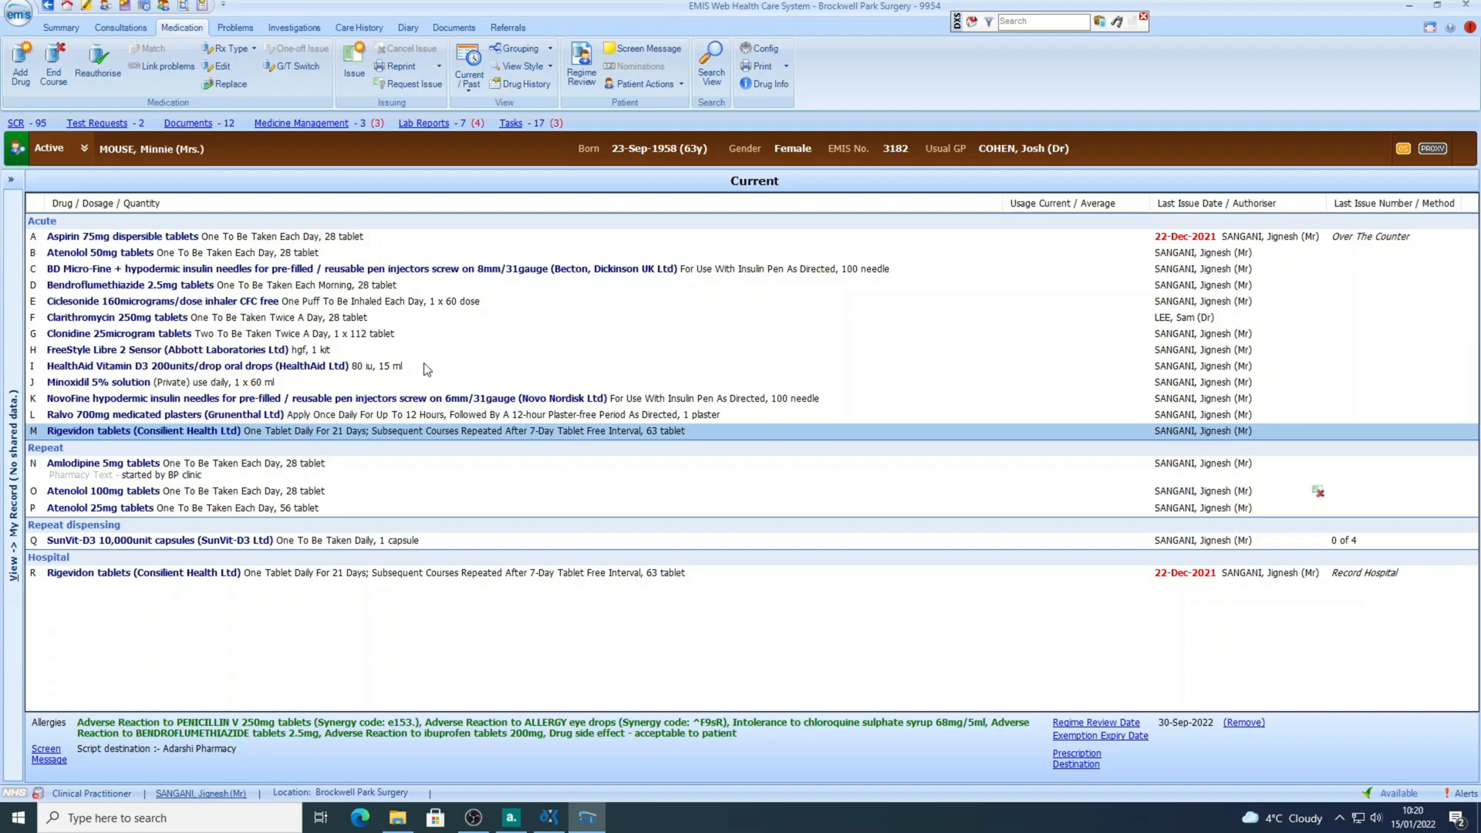
Step: Bring up Add a Drug via the function-key shortcut, close it, and reopen it
click(20, 62)
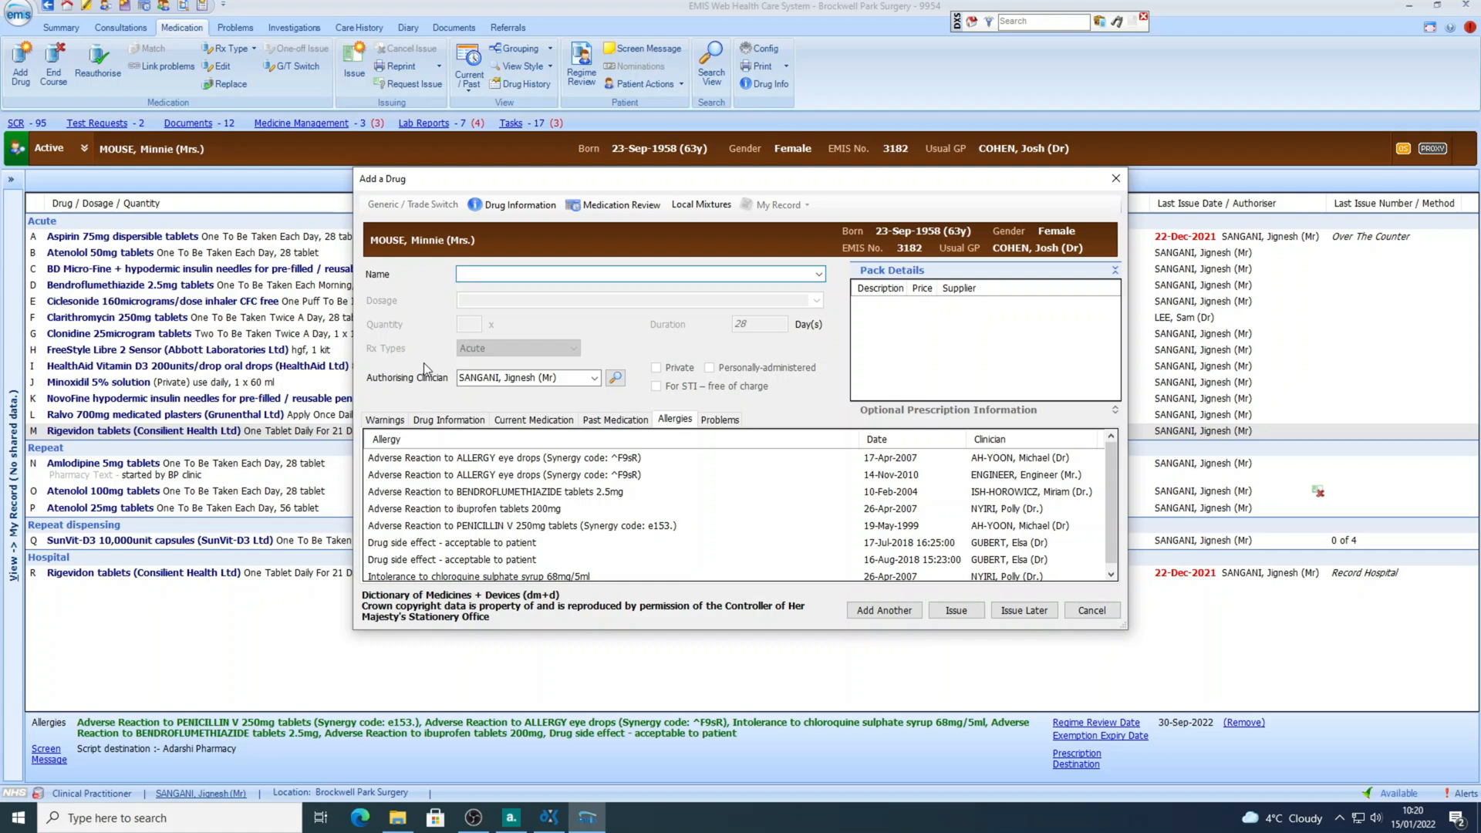
click(1091, 609)
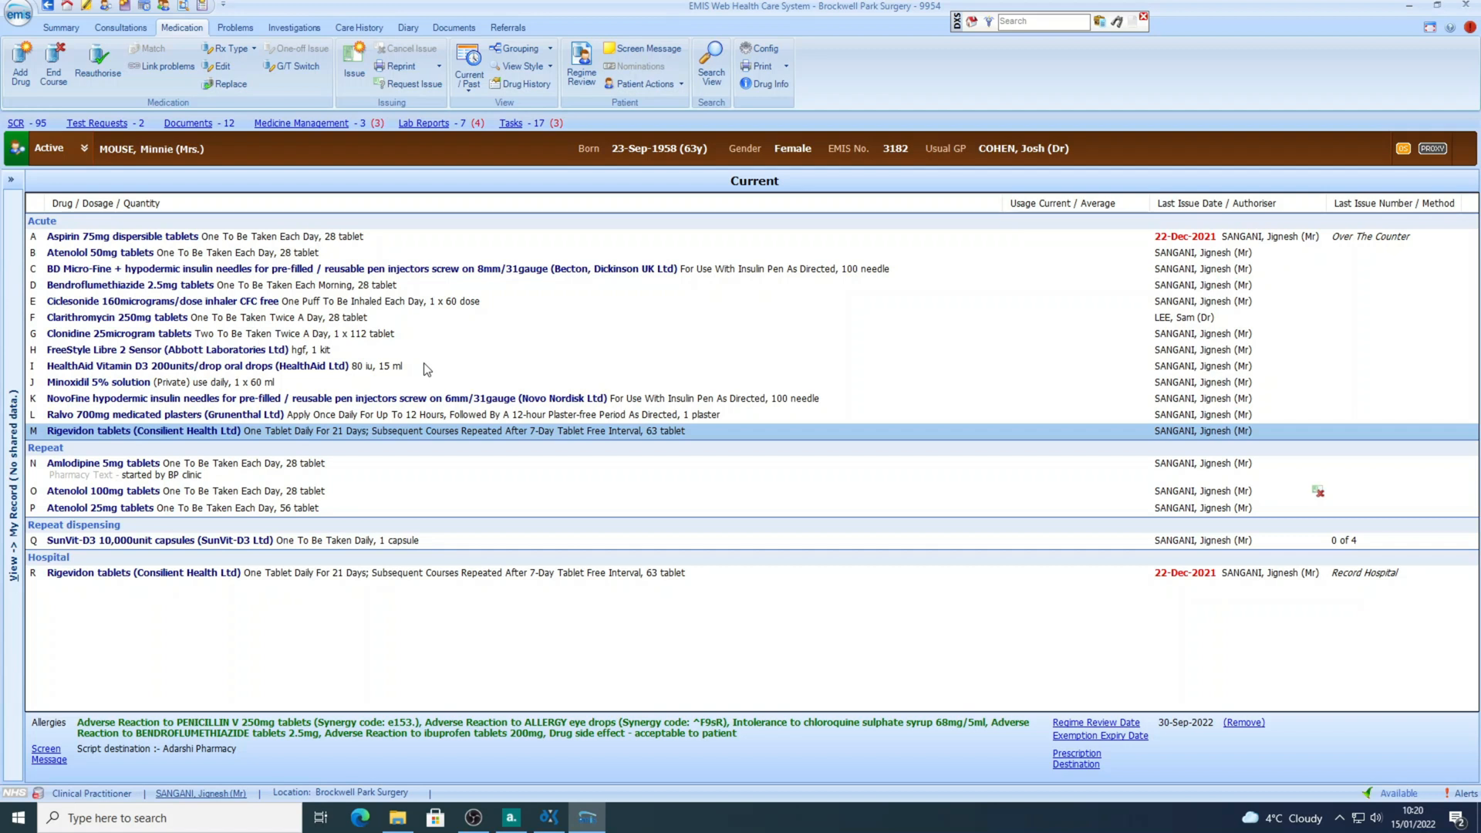
mouse_move(374, 316)
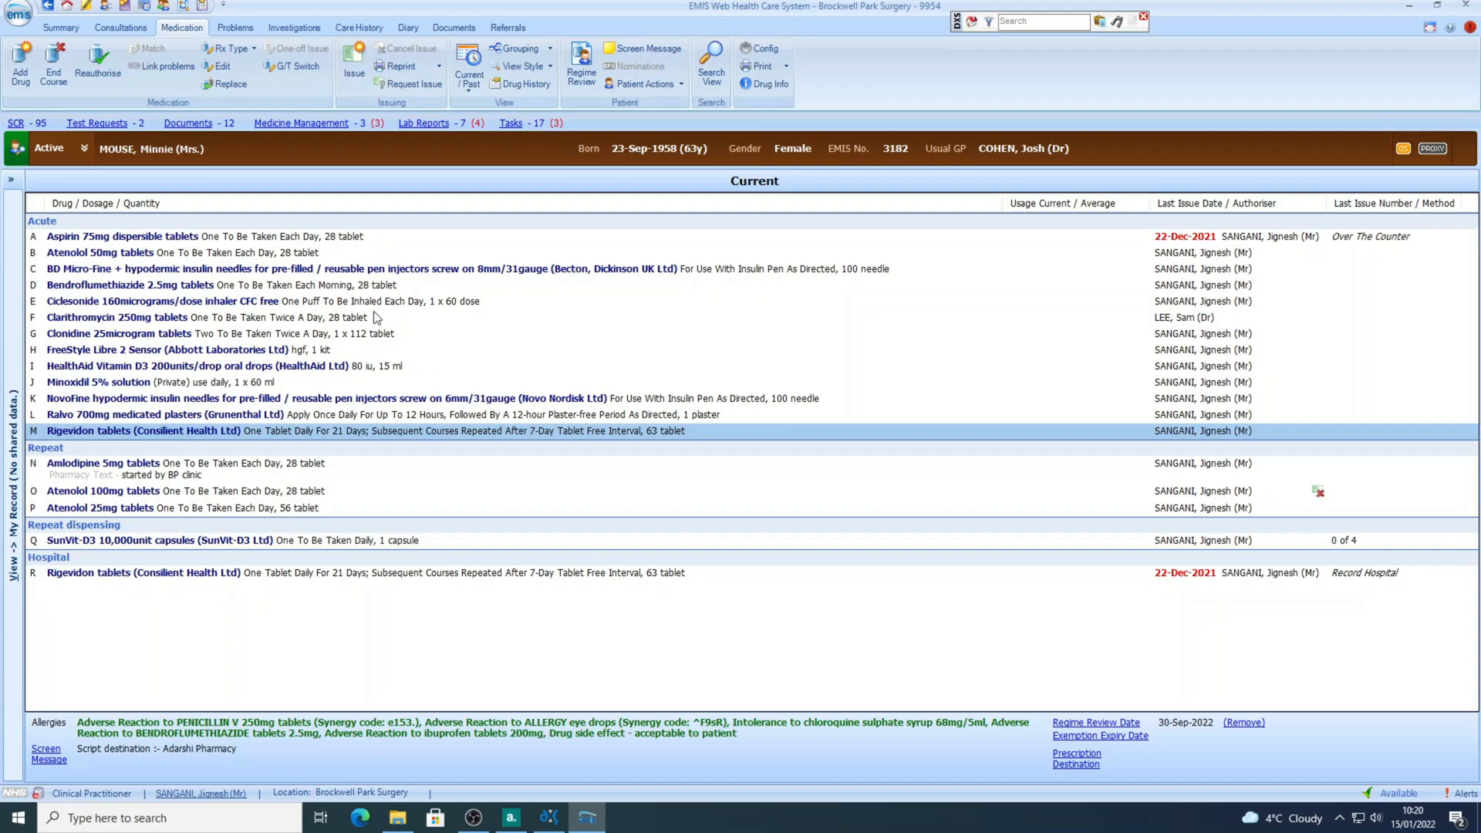
click(19, 62)
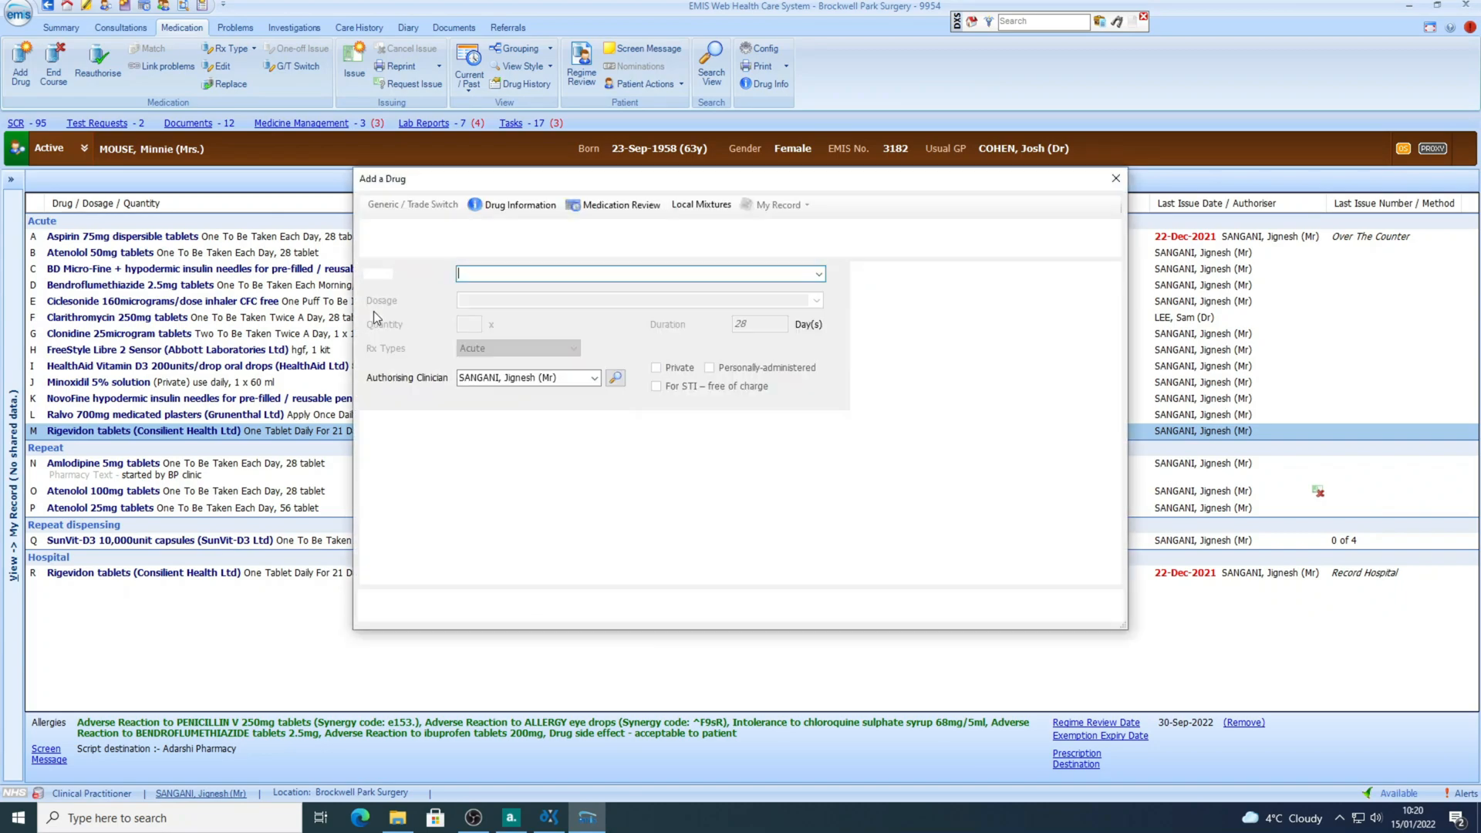